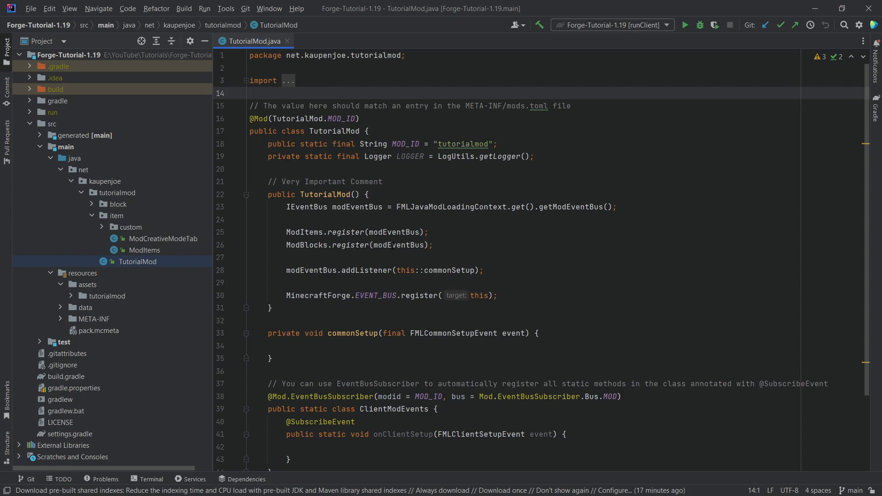
Step: Replace the modEventBus argument on line 26 with the quoted string "modEventBus"
{"action": "double_click", "coordinate": [399, 244]}
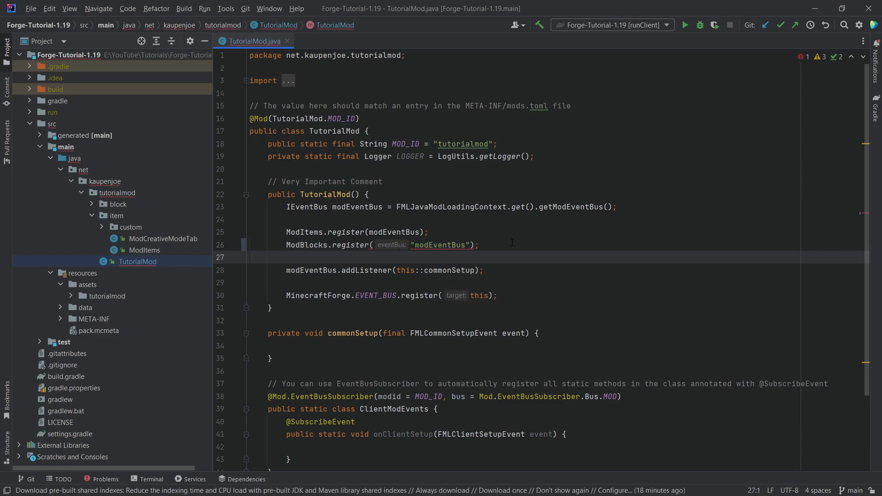
{"action": "left_click", "coordinate": [137, 261]}
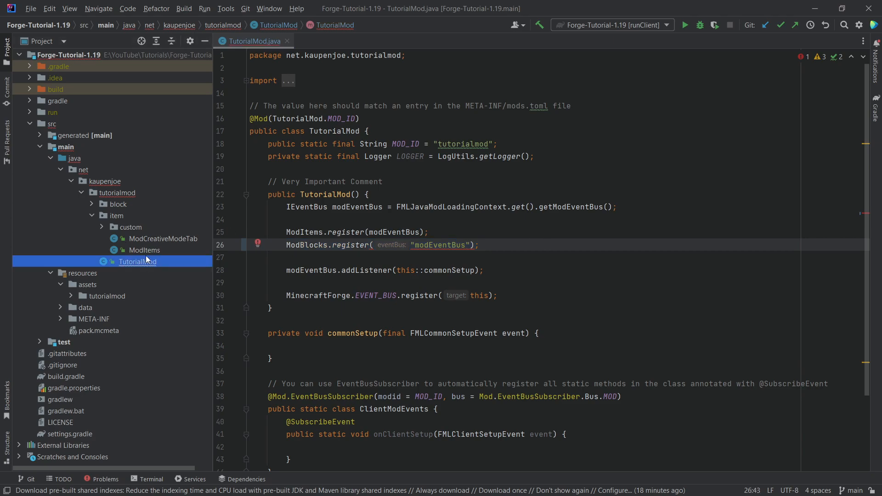
{"action": "left_click", "coordinate": [104, 479]}
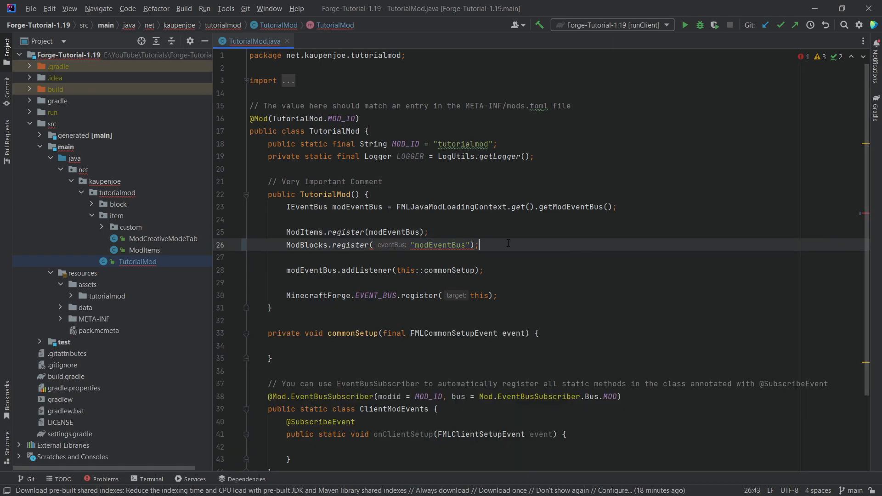
{"action": "mouse_move", "coordinate": [443, 245]}
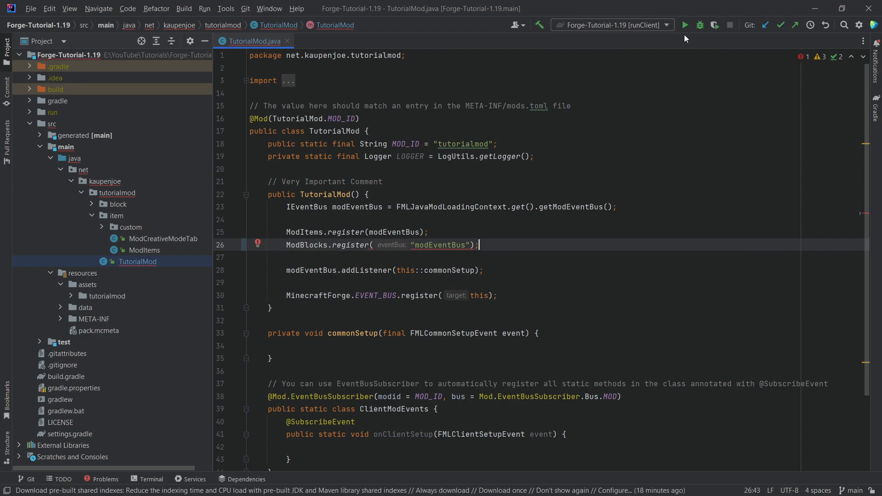
Step: Run runClient to show the incompatible-types error, then unquote modEventBus on line 26
{"action": "left_click", "coordinate": [684, 24]}
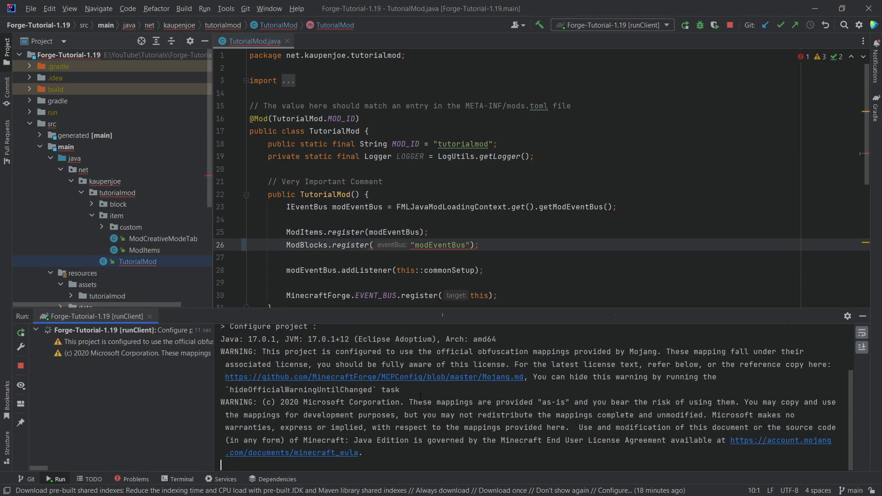
{"action": "left_click", "coordinate": [685, 25]}
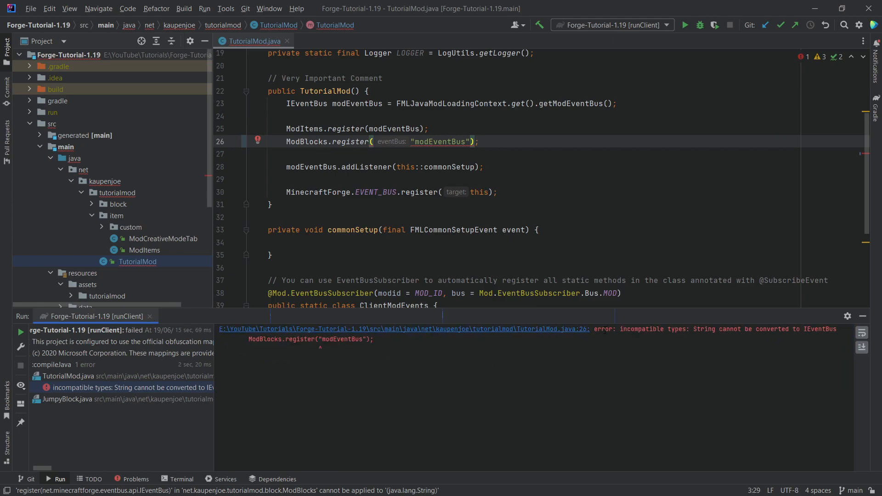
{"action": "double_click", "coordinate": [703, 329]}
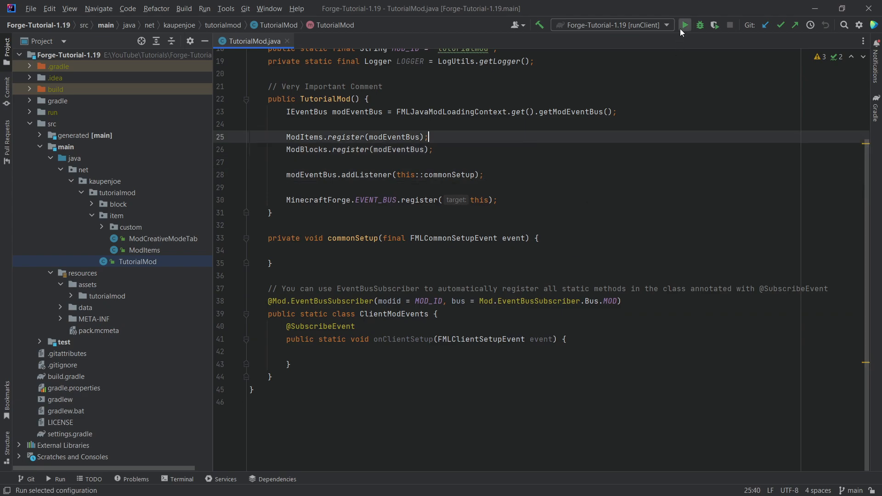
{"action": "scroll", "scroll_direction": "up", "scroll_amount": 3}
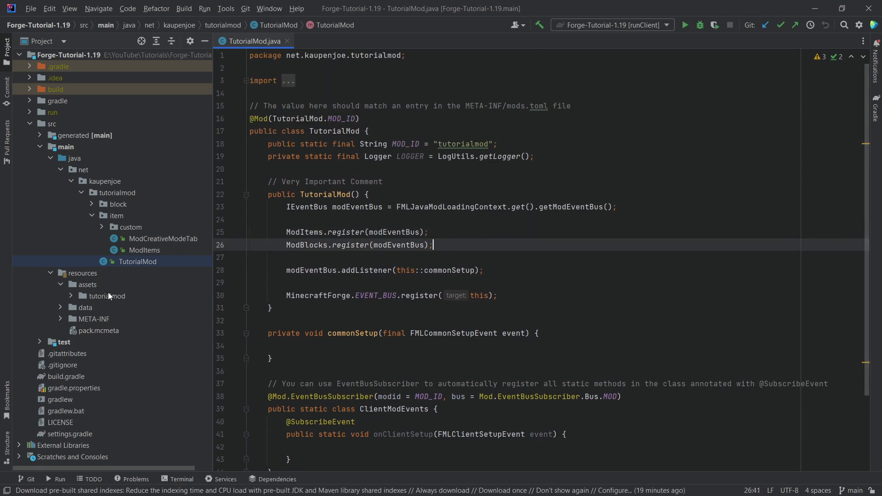
Step: Replace the modEventBus argument on line 26 with null
{"action": "double_click", "coordinate": [396, 245]}
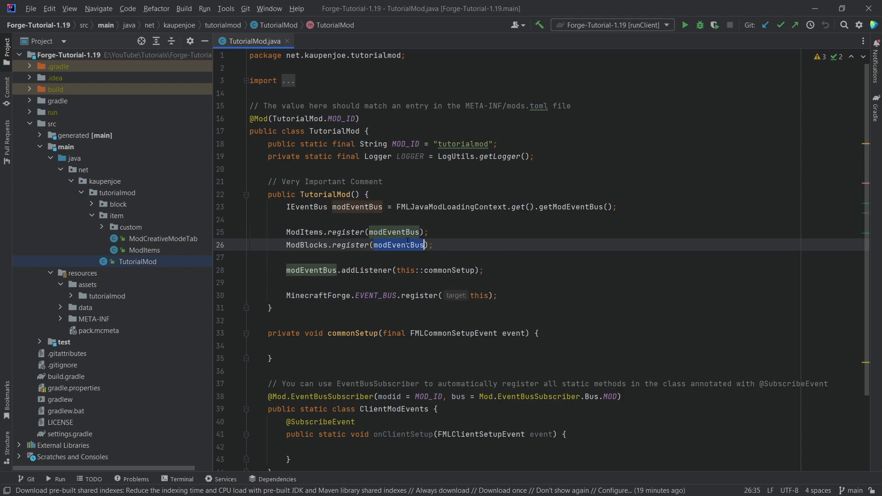
{"action": "type", "text": "null"}
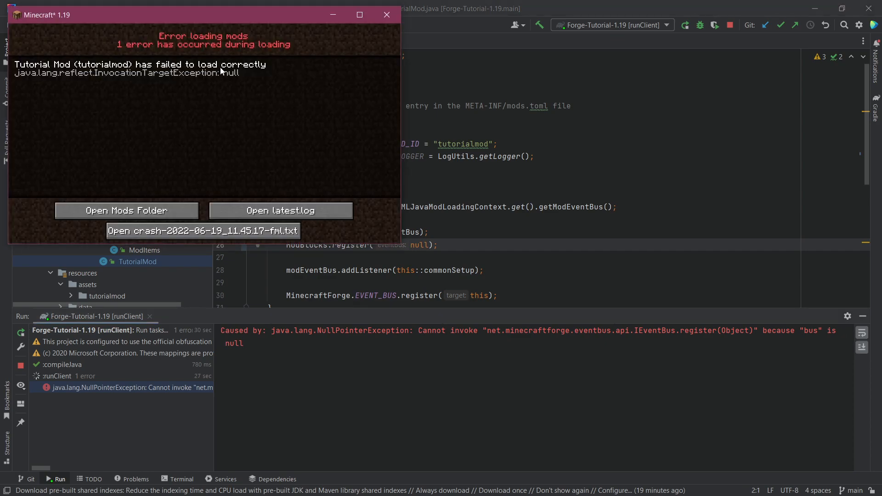
{"action": "mouse_move", "coordinate": [200, 43]}
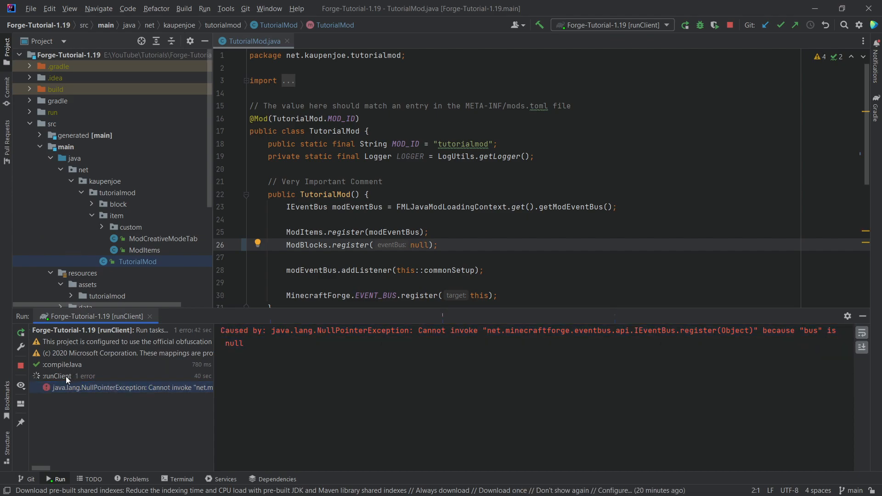
Step: Show the runClient NullPointerException stack trace pointing to ModBlocks.java:55 and TutorialMod.java:26
{"action": "left_click", "coordinate": [62, 376]}
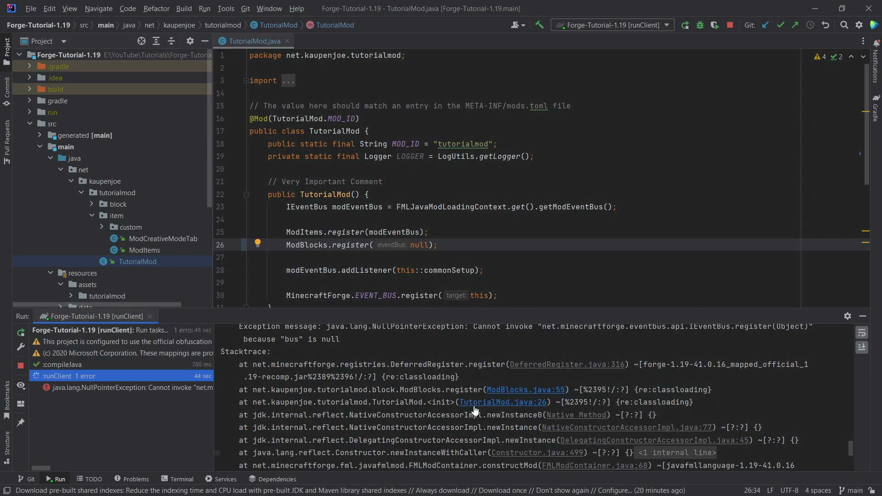
{"action": "mouse_move", "coordinate": [529, 408]}
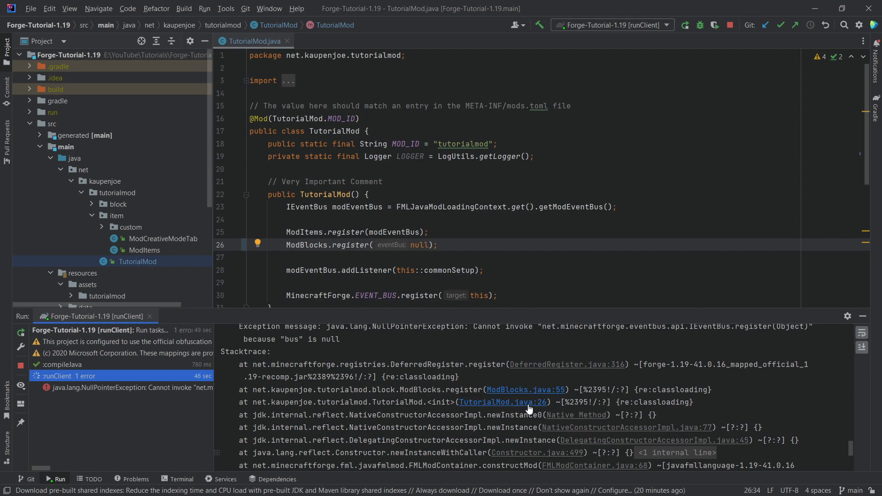
{"action": "left_click", "coordinate": [473, 245]}
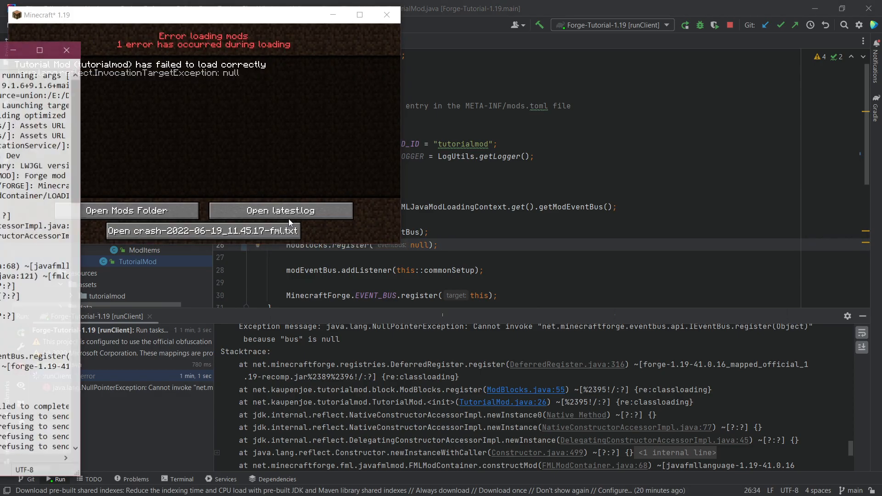
Step: Close the Minecraft 1.19 mod-load error window
{"action": "left_click", "coordinate": [280, 211]}
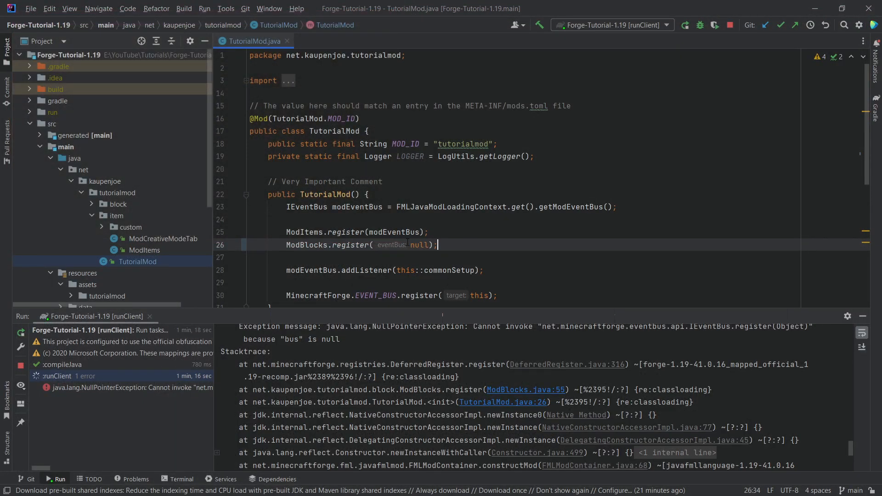
Step: Put modEventBus back in place of null and expand item.custom to show EightBallItem
{"action": "type", "text": "mmo"}
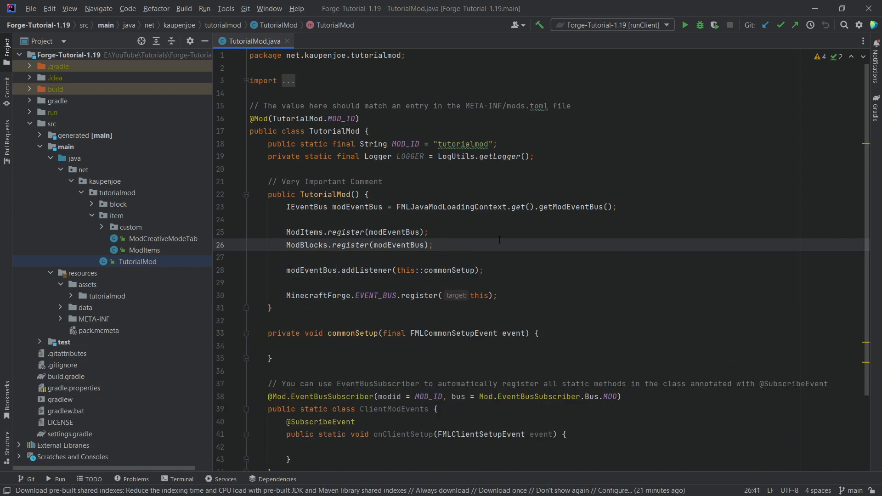
{"action": "left_click", "coordinate": [433, 245]}
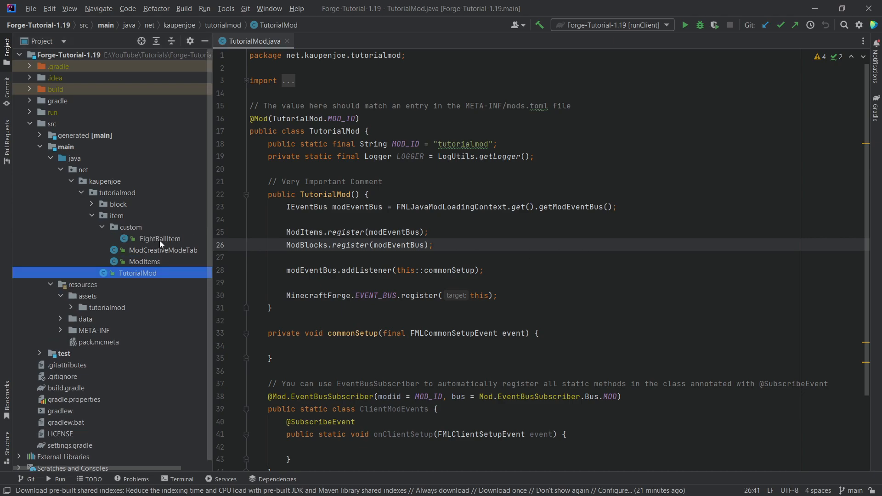
Step: Open EightBallItem.java and add a breakpoint on the line 27 addCooldown call
{"action": "double_click", "coordinate": [159, 238]}
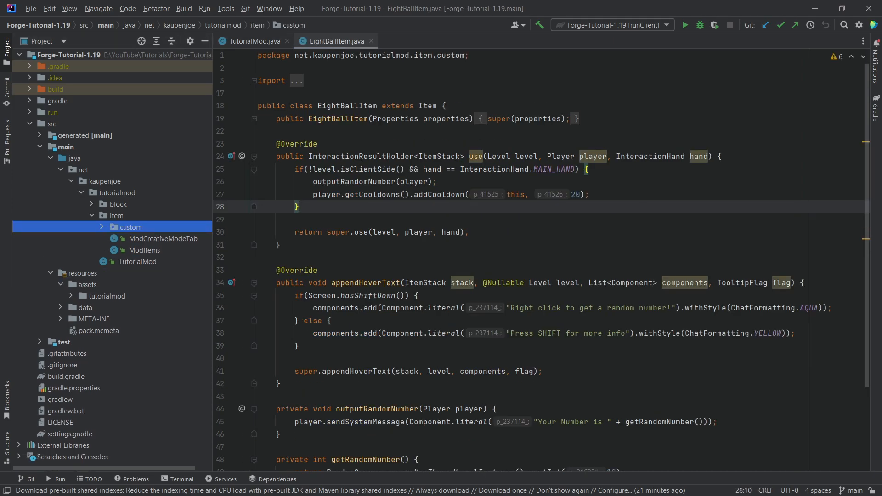
{"action": "scroll", "scroll_direction": "down", "scroll_amount": 3}
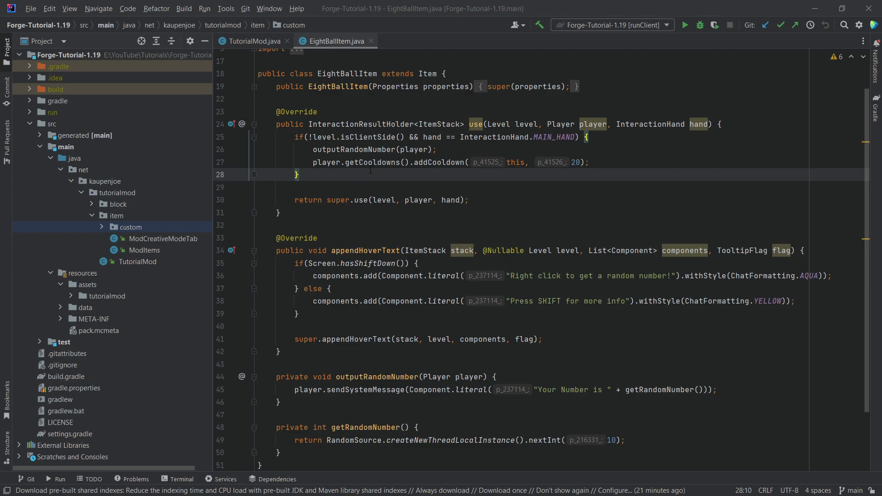
{"action": "left_click", "coordinate": [299, 174]}
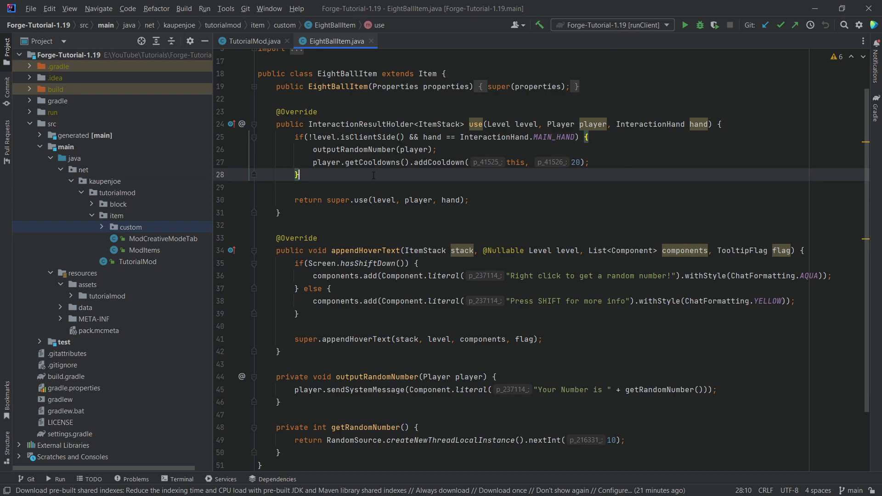
{"action": "left_click", "coordinate": [363, 149]}
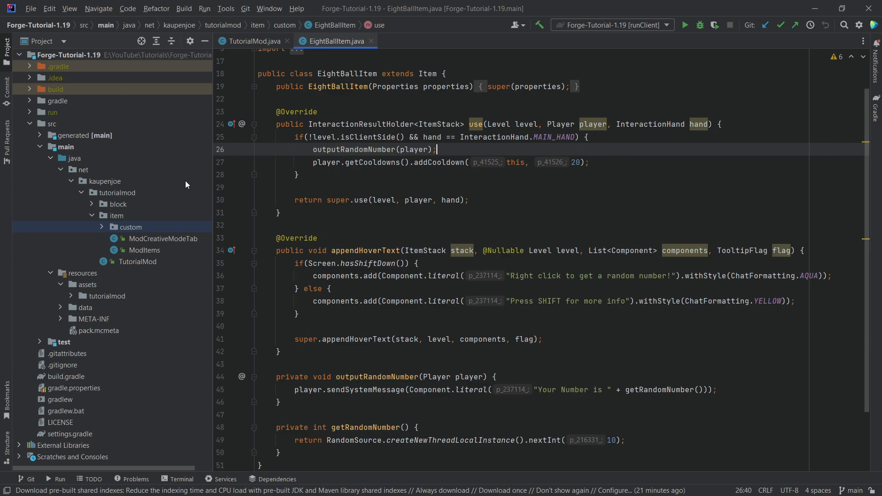
{"action": "left_click", "coordinate": [242, 163]}
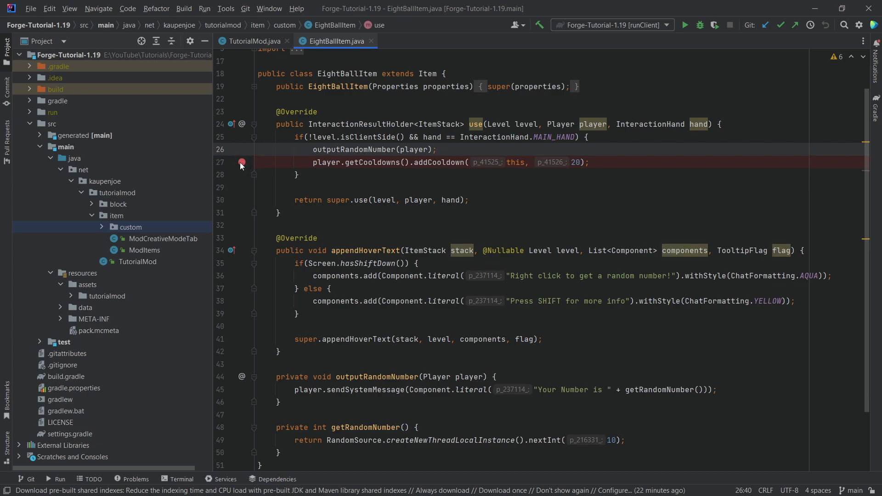
{"action": "mouse_move", "coordinate": [700, 24]}
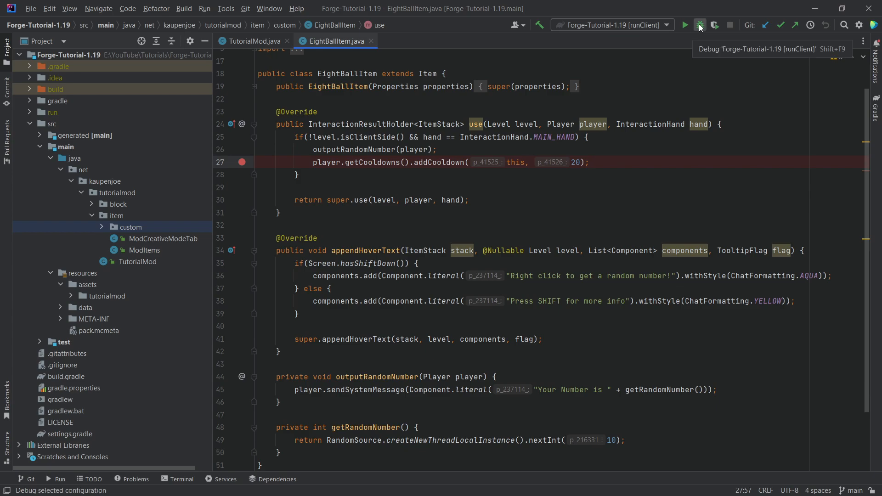
{"action": "mouse_move", "coordinate": [705, 37]}
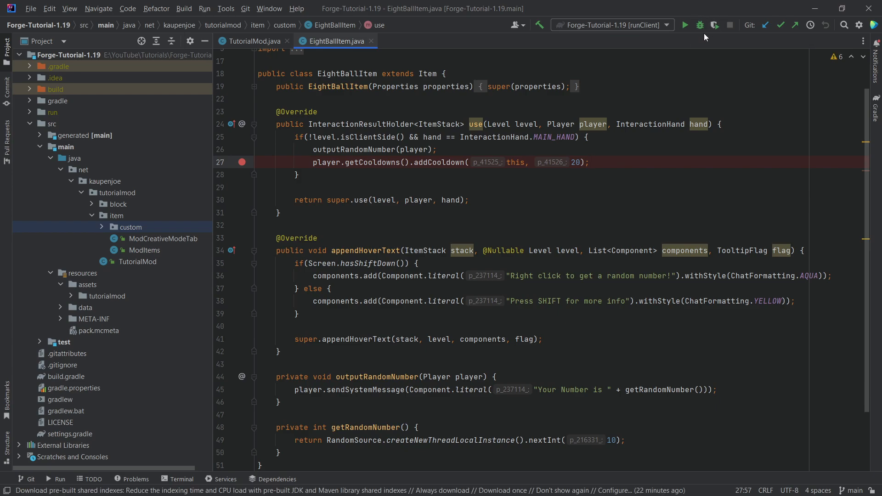
Step: Debug runClient and use the eight ball so execution halts at the addCooldown breakpoint
{"action": "left_click", "coordinate": [699, 24]}
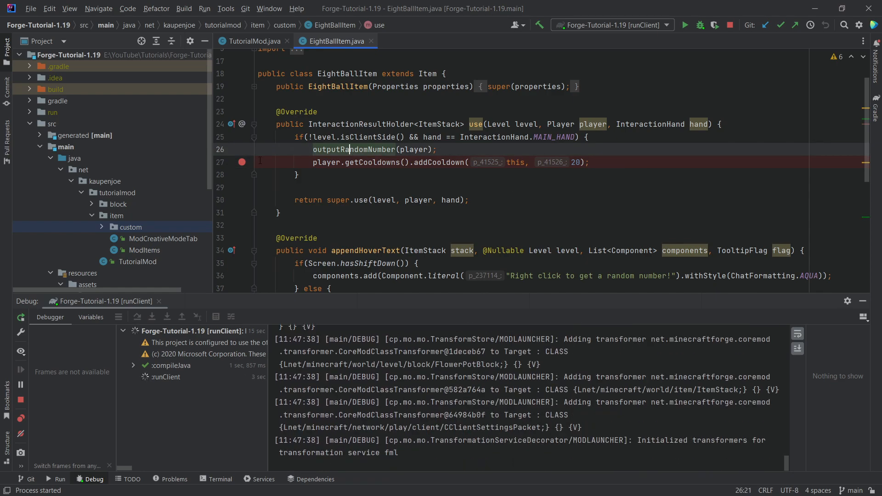
{"action": "mouse_move", "coordinate": [348, 149]}
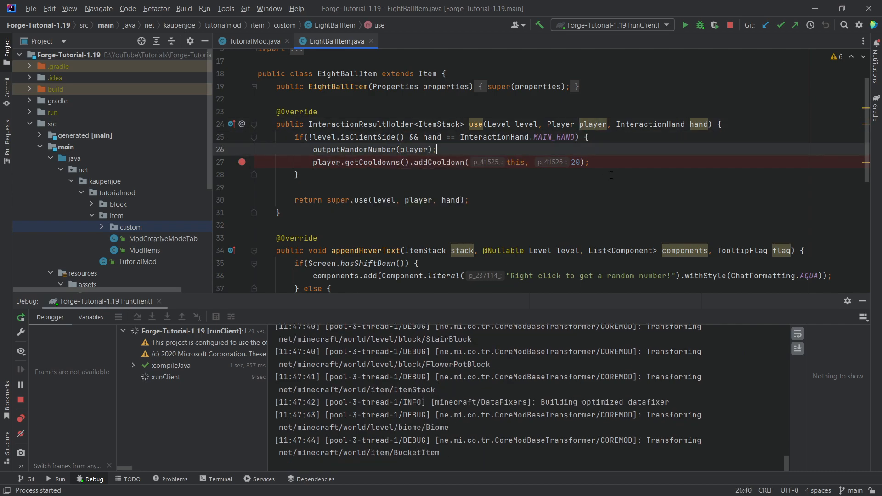
{"action": "left_click", "coordinate": [589, 163]}
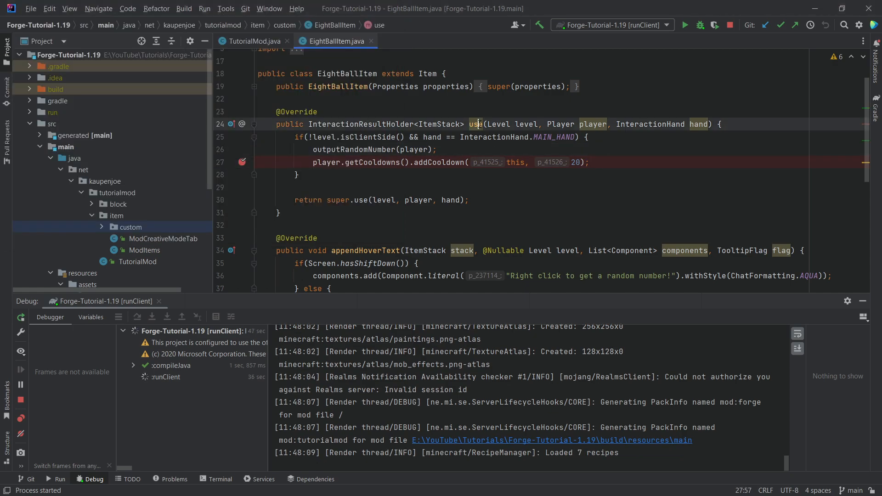
{"action": "left_click", "coordinate": [259, 100]}
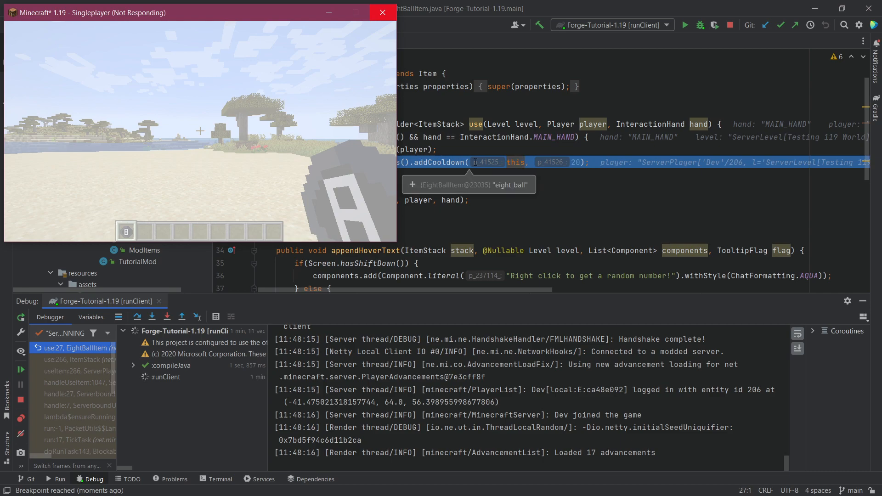
{"action": "mouse_move", "coordinate": [492, 172]}
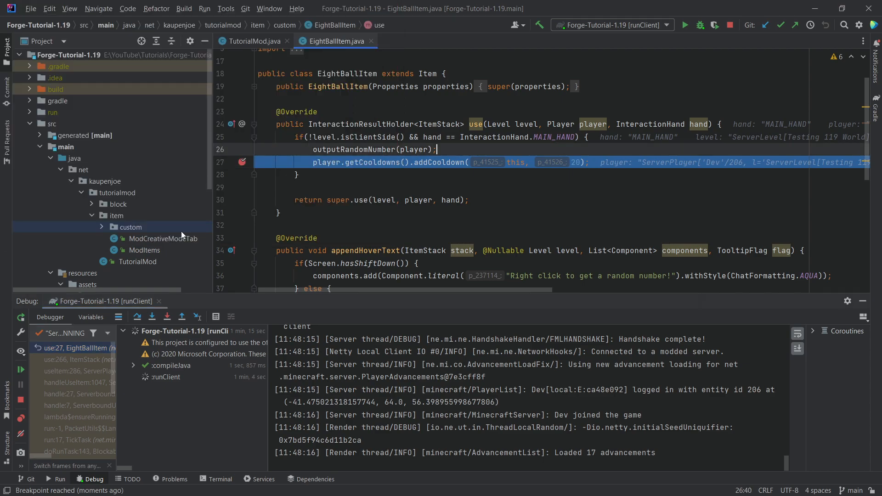
{"action": "scroll", "scroll_direction": "up", "scroll_amount": 3}
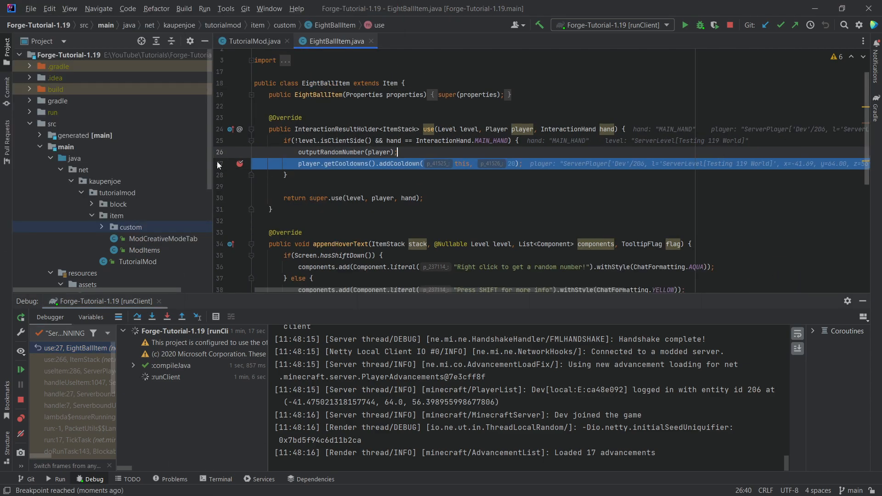
{"action": "scroll", "scroll_direction": "up", "scroll_amount": 3}
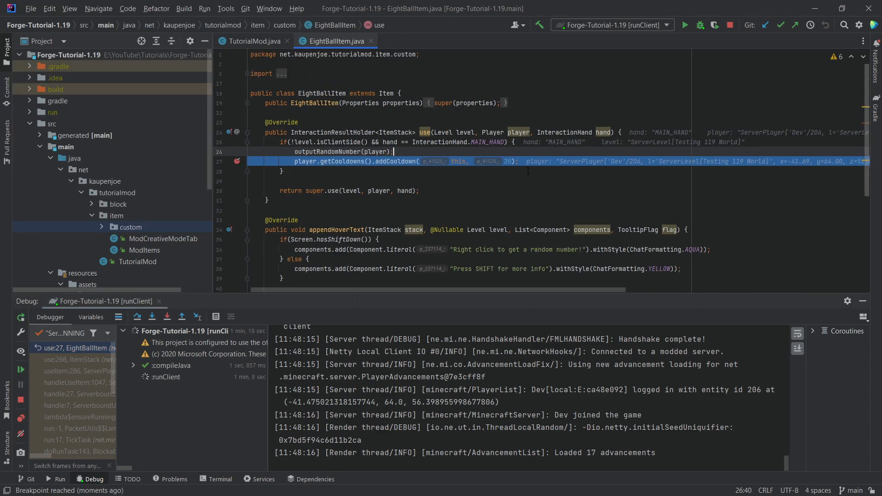
{"action": "scroll", "scroll_direction": "right", "scroll_amount": 3}
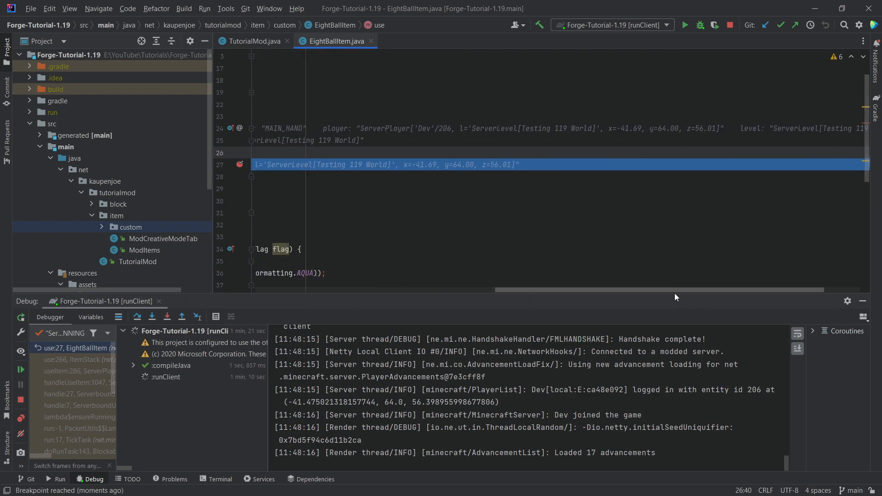
{"action": "scroll", "scroll_direction": "left", "scroll_amount": 3}
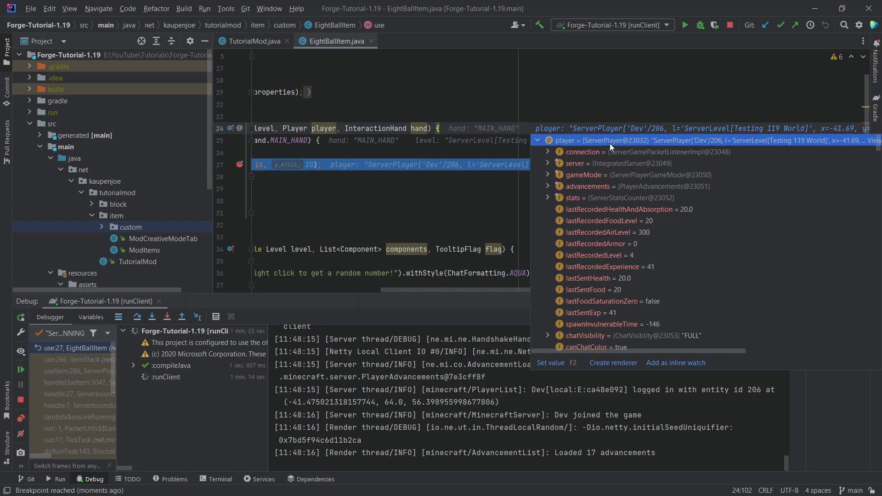
{"action": "scroll", "scroll_direction": "down", "scroll_amount": 3}
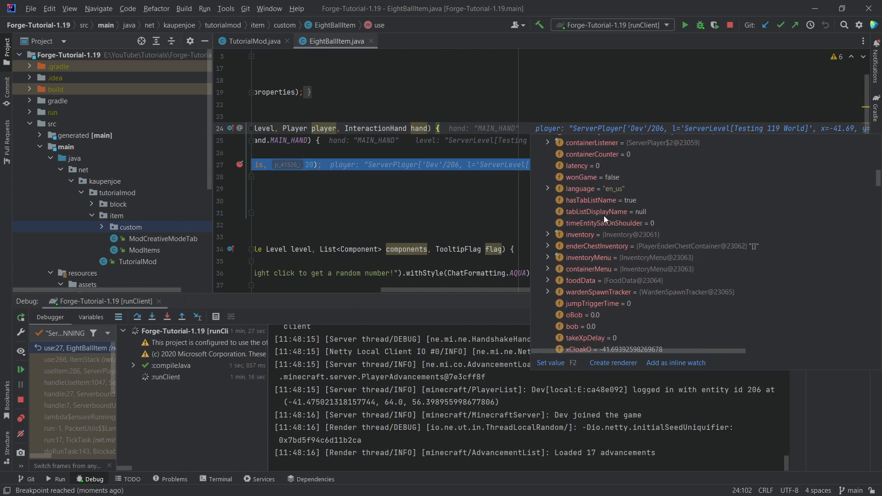
{"action": "scroll", "scroll_direction": "down", "scroll_amount": 3}
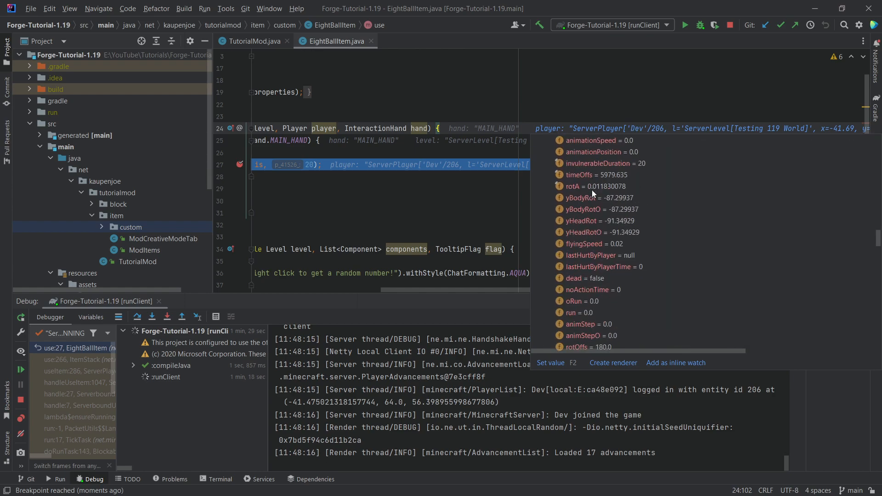
{"action": "scroll", "scroll_direction": "down", "scroll_amount": 3}
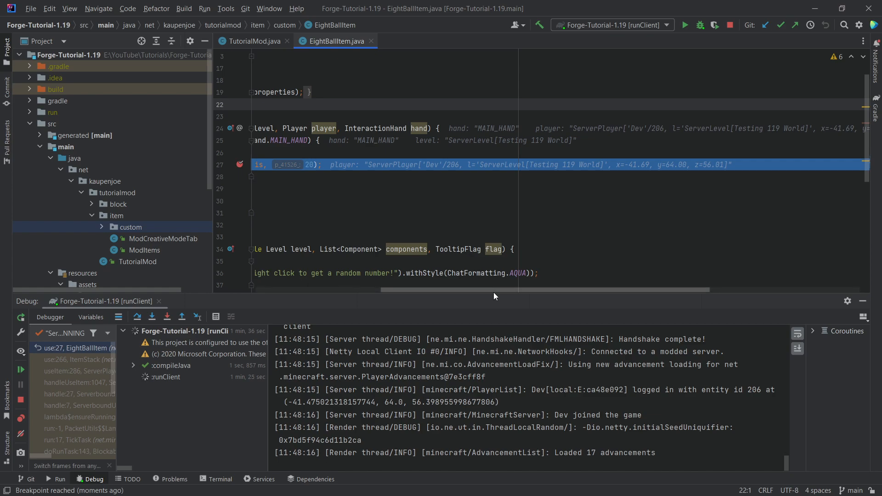
{"action": "scroll", "scroll_direction": "left", "scroll_amount": 3}
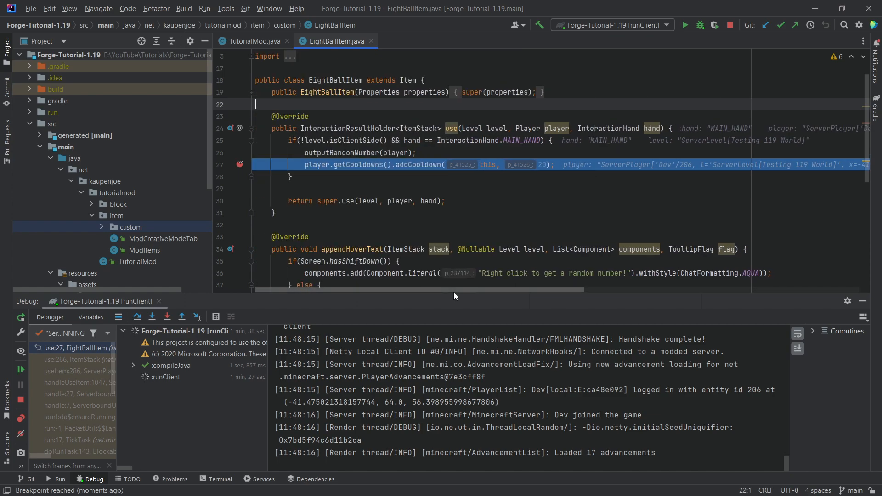
{"action": "mouse_move", "coordinate": [594, 166]}
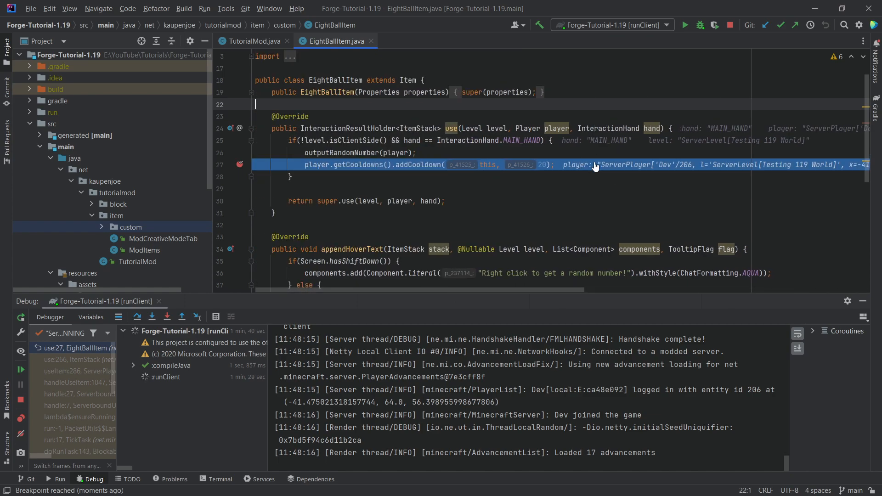
{"action": "scroll", "scroll_direction": "right", "scroll_amount": 3}
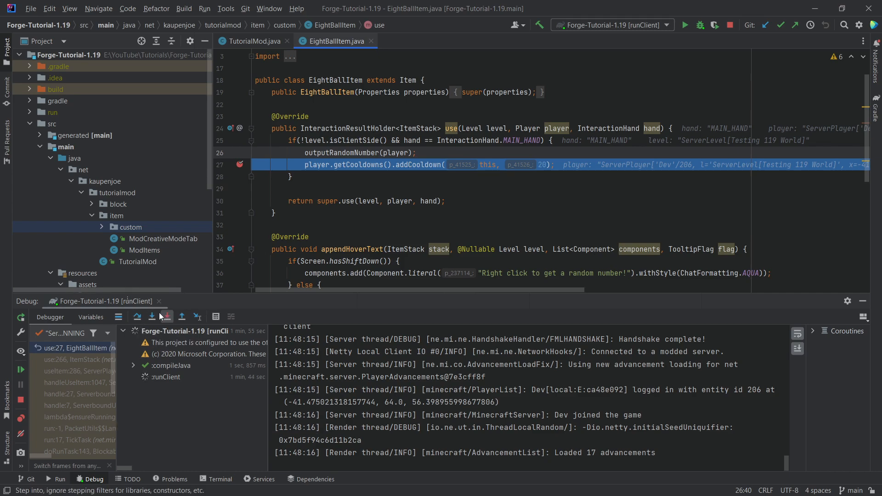
{"action": "mouse_move", "coordinate": [166, 318]}
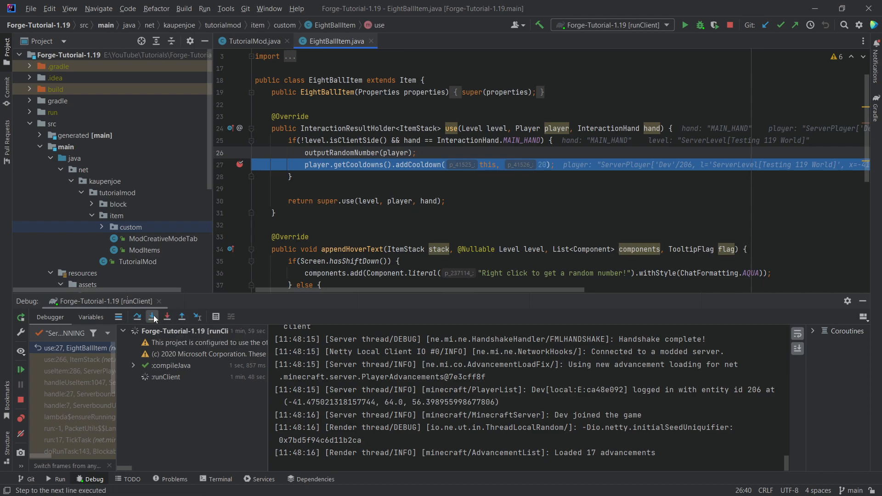
{"action": "mouse_move", "coordinate": [153, 316]}
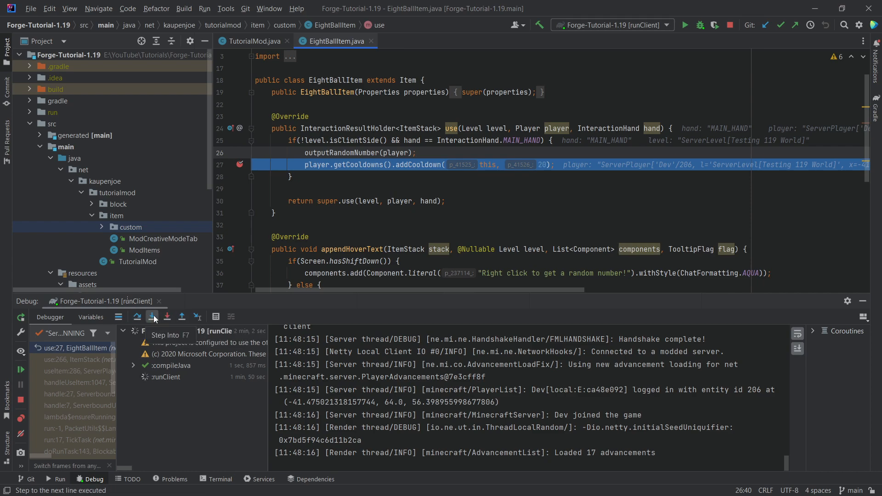
Step: Step Into the paused line, choosing addCooldown to enter ItemCooldowns.java
{"action": "left_click", "coordinate": [153, 316]}
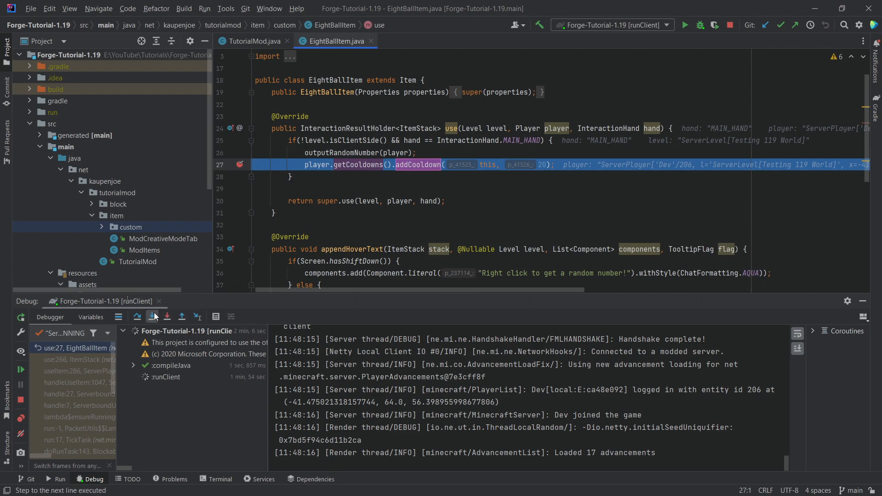
{"action": "left_click", "coordinate": [154, 316]}
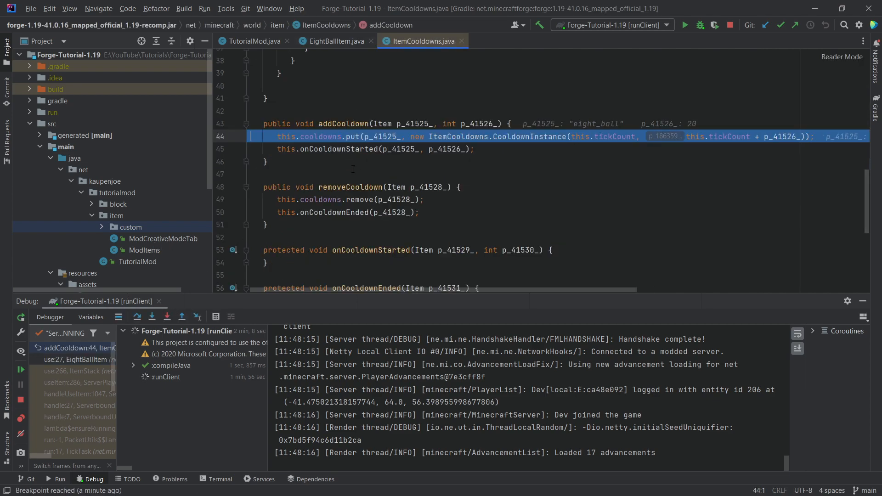
{"action": "scroll", "scroll_direction": "up", "scroll_amount": 3}
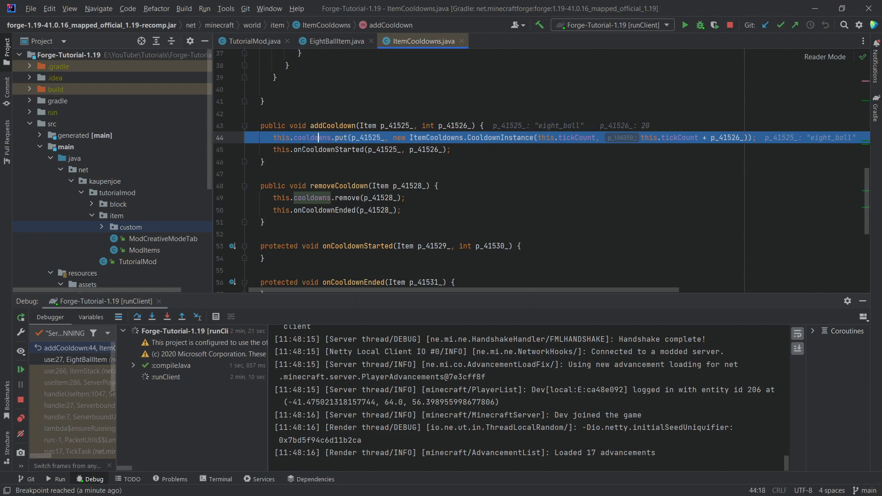
{"action": "scroll", "scroll_direction": "up", "scroll_amount": 3}
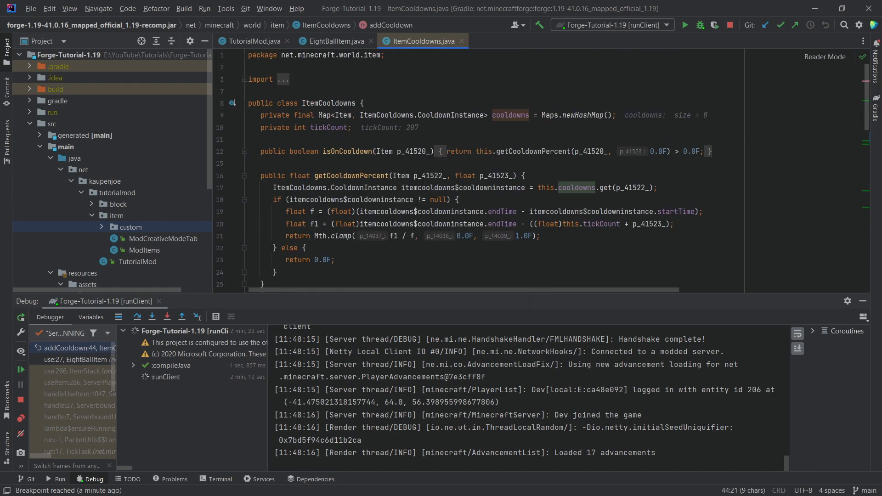
{"action": "left_click", "coordinate": [326, 115]}
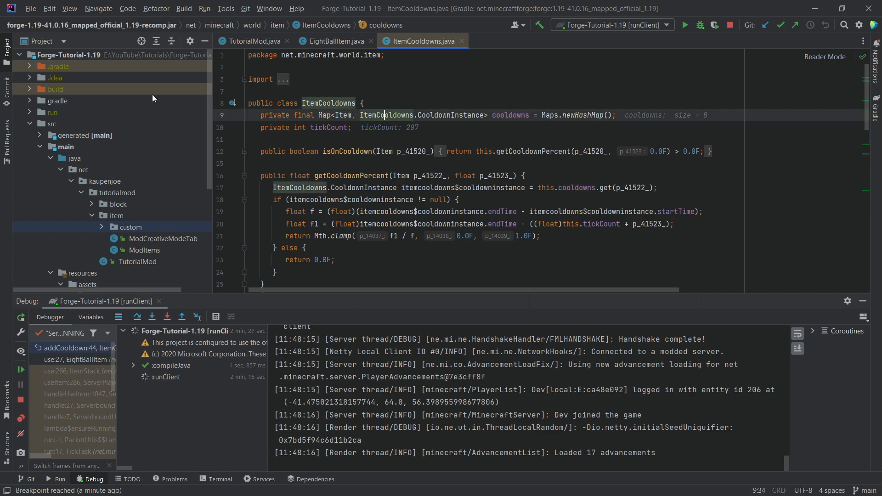
{"action": "left_click", "coordinate": [509, 115]}
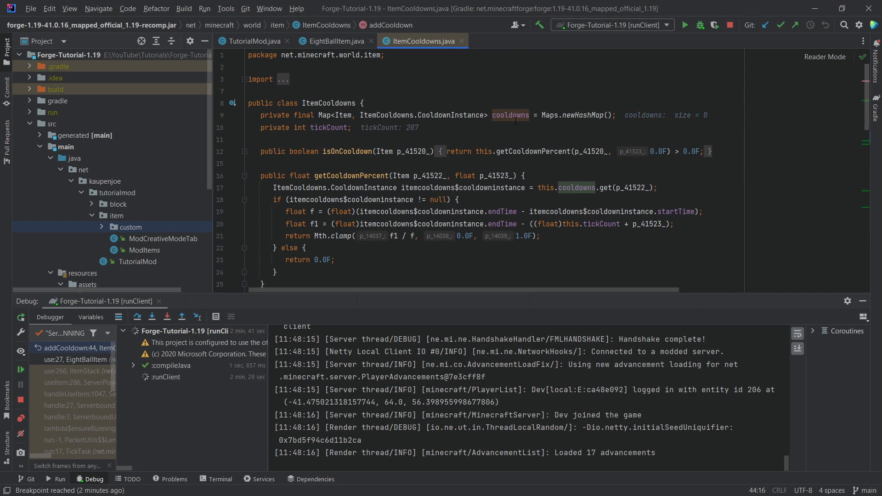
{"action": "left_click", "coordinate": [346, 115]}
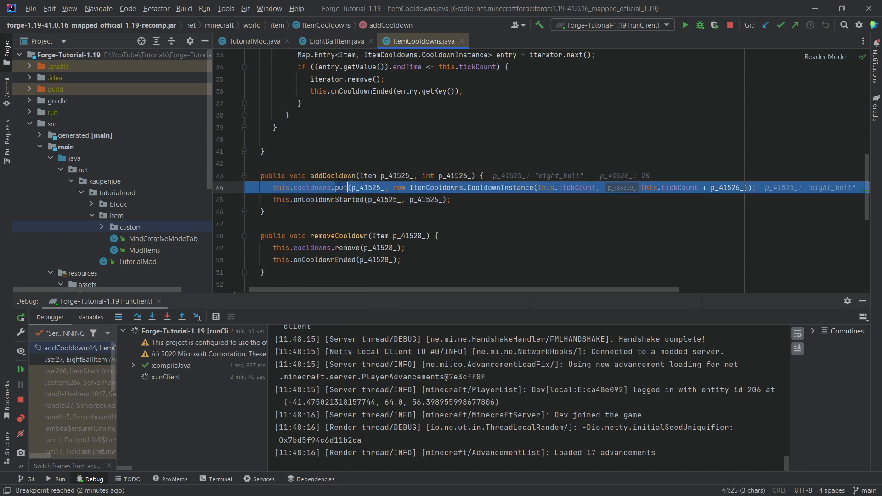
{"action": "left_click", "coordinate": [181, 317]}
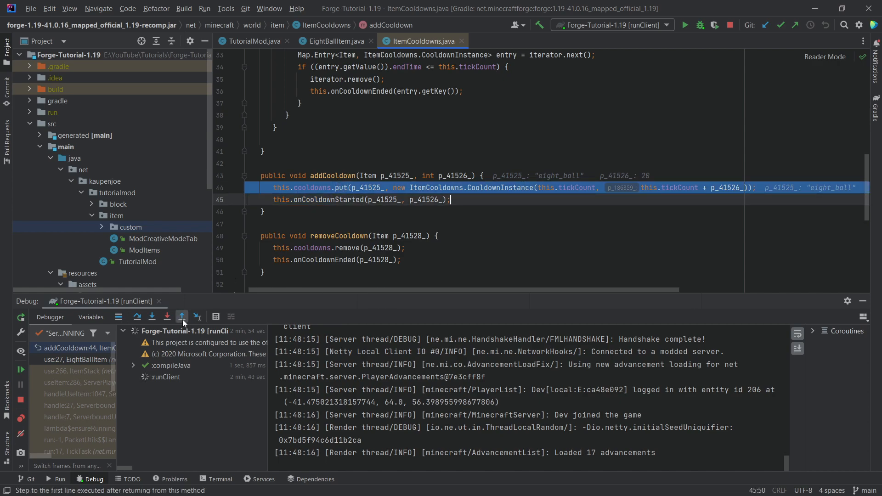
Step: Step out through ItemStack.use to pause in ServerPlayerGameMode.useItem at line 286
{"action": "left_click", "coordinate": [182, 316]}
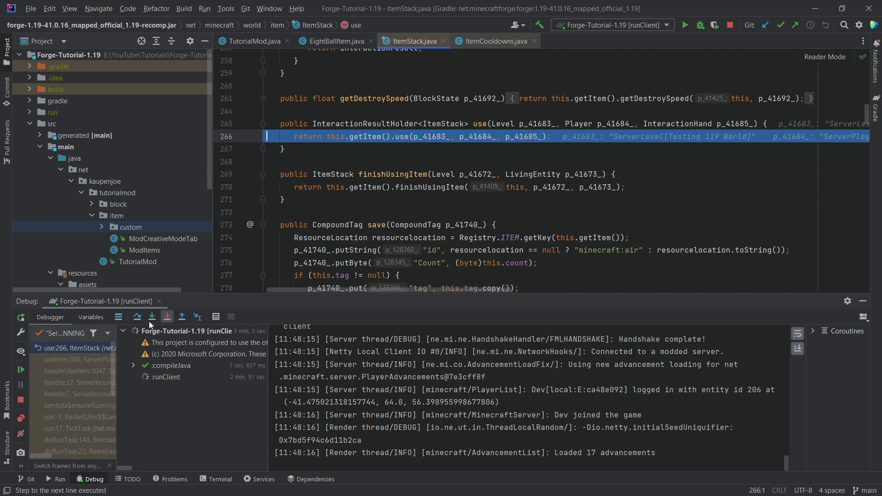
{"action": "left_click", "coordinate": [136, 316]}
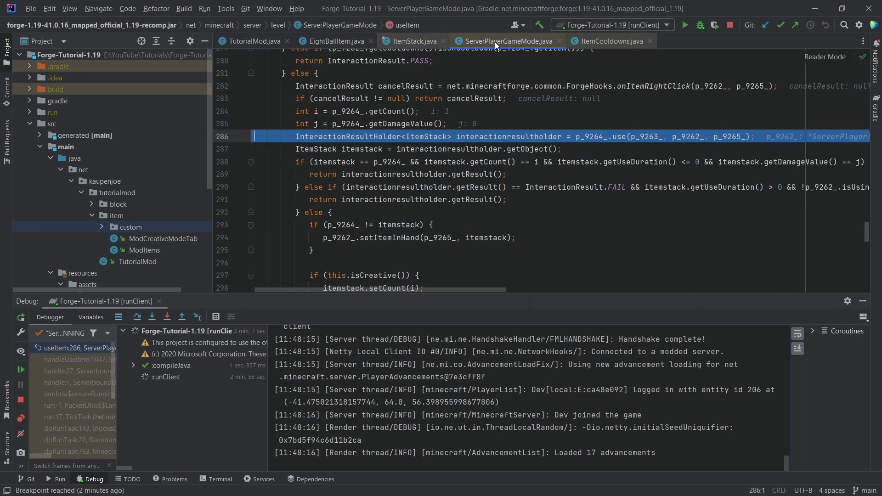
{"action": "scroll", "scroll_direction": "up", "scroll_amount": 3}
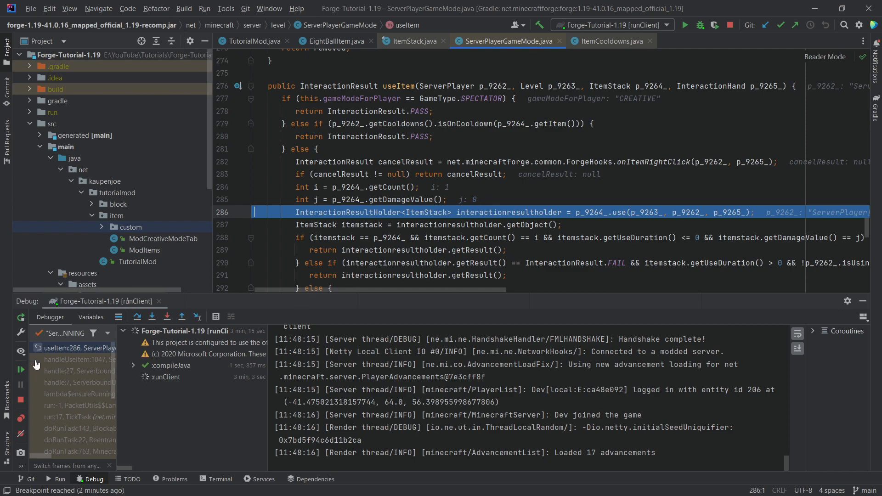
Step: Resume the paused game, confirm the 'Your Number is 7' chat message, and return to EightBallItem.java
{"action": "left_click", "coordinate": [20, 369]}
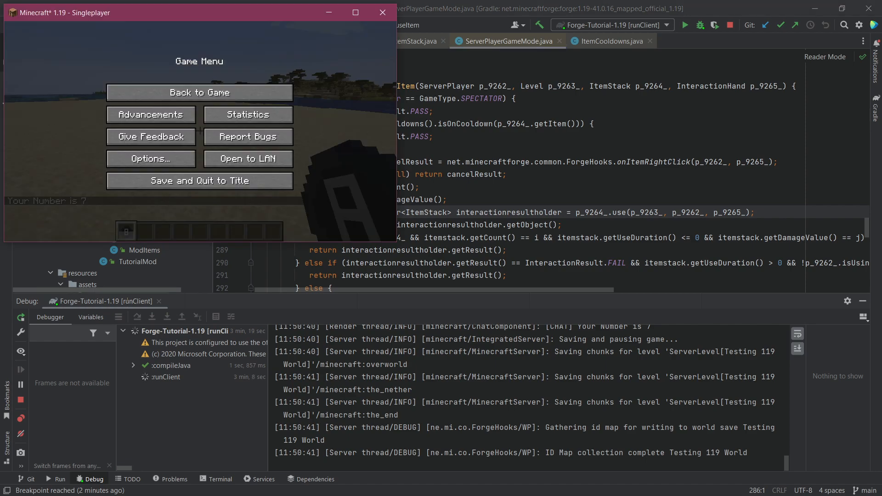
{"action": "left_click", "coordinate": [199, 93]}
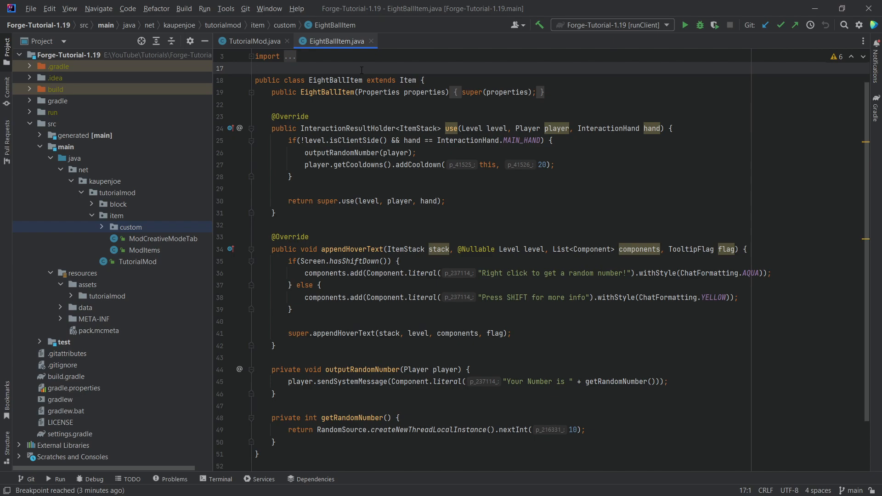
{"action": "left_click", "coordinate": [255, 68]}
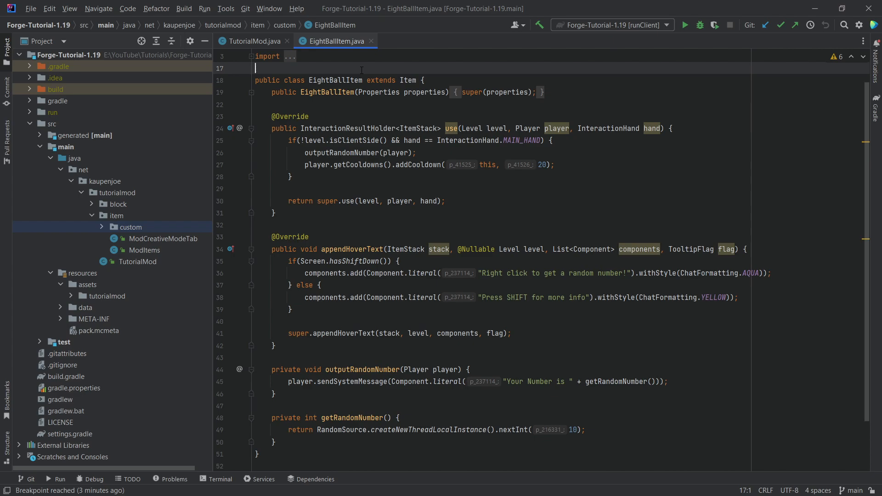